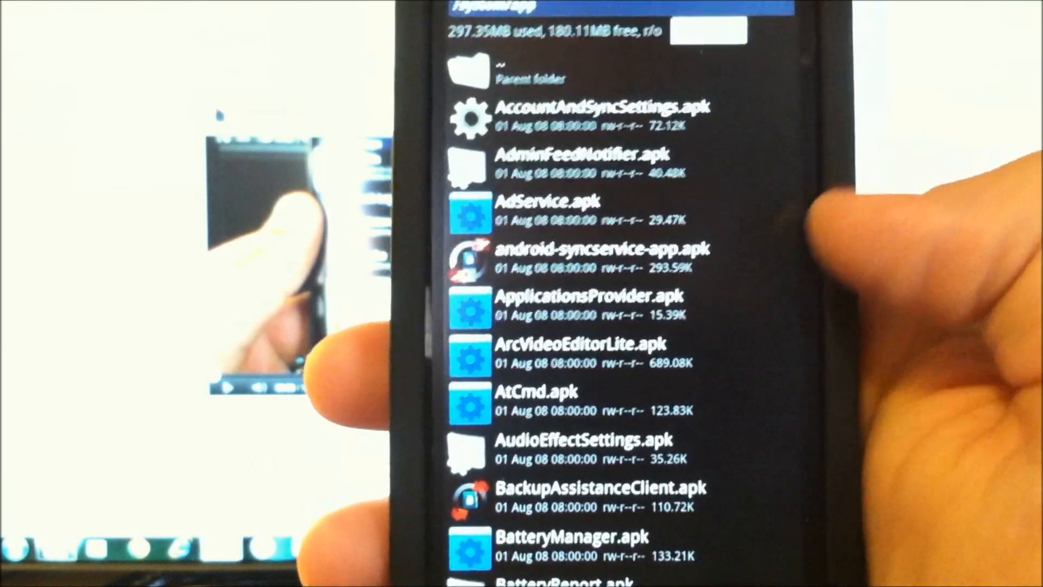
# Step: Scroll through the /system/app APK list, then exit Root Explorer to the home screen
pyautogui.scroll(-3)
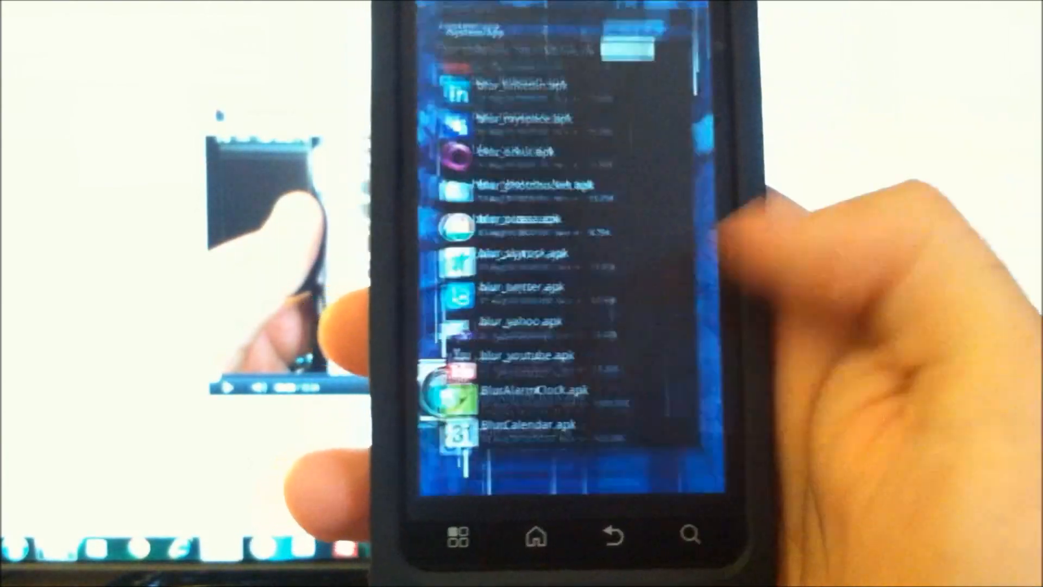
pyautogui.click(539, 538)
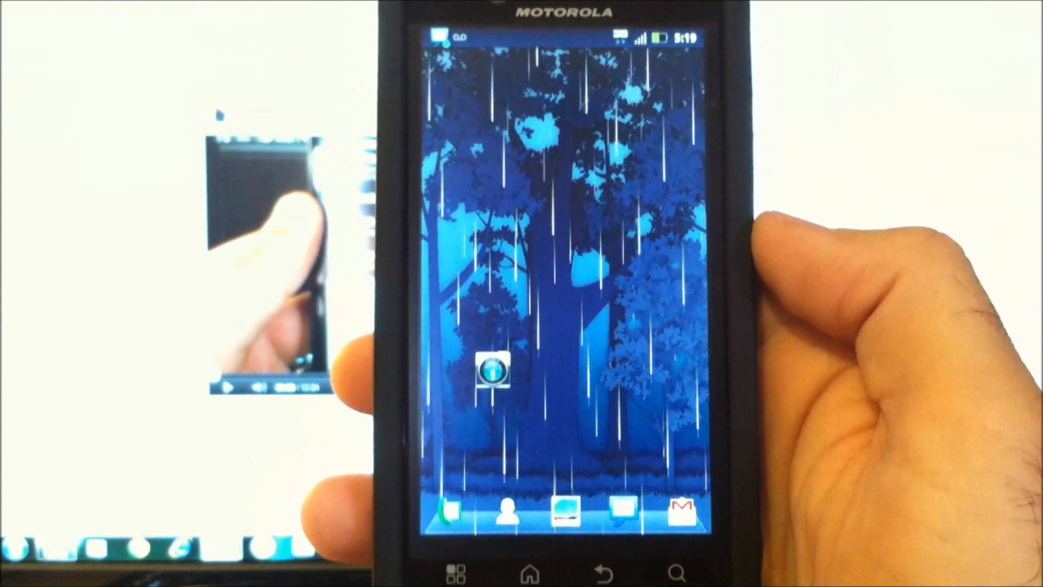